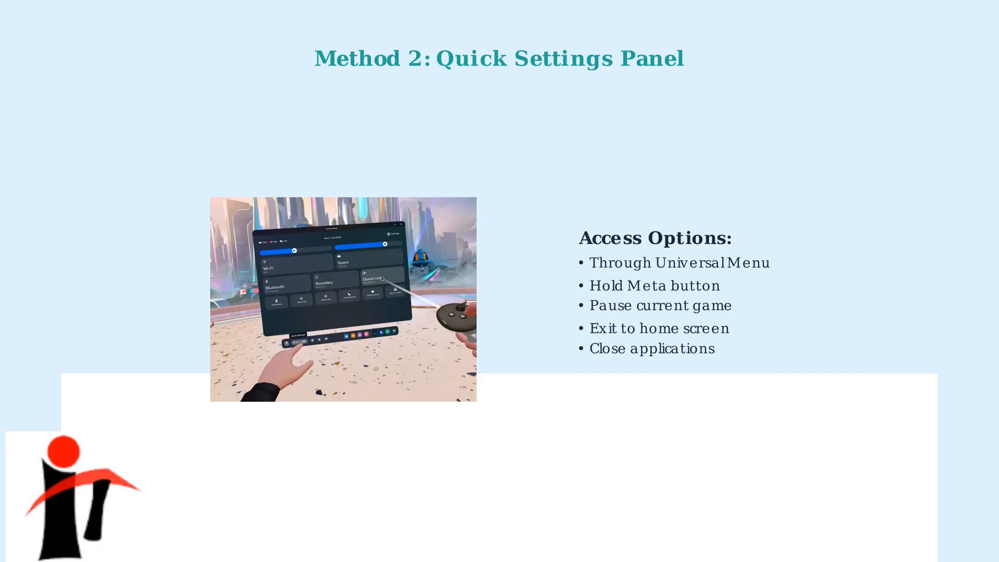
key(Right)
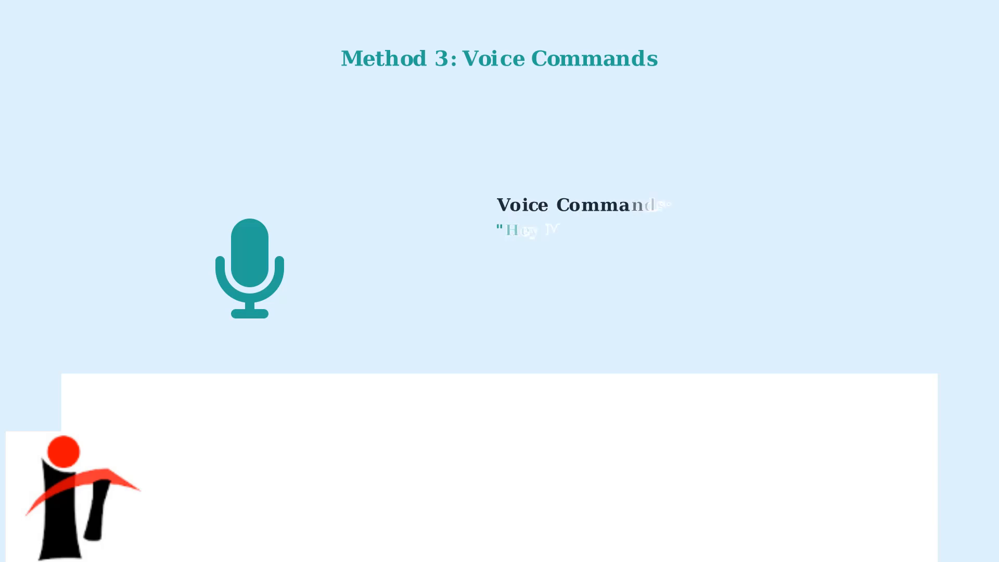